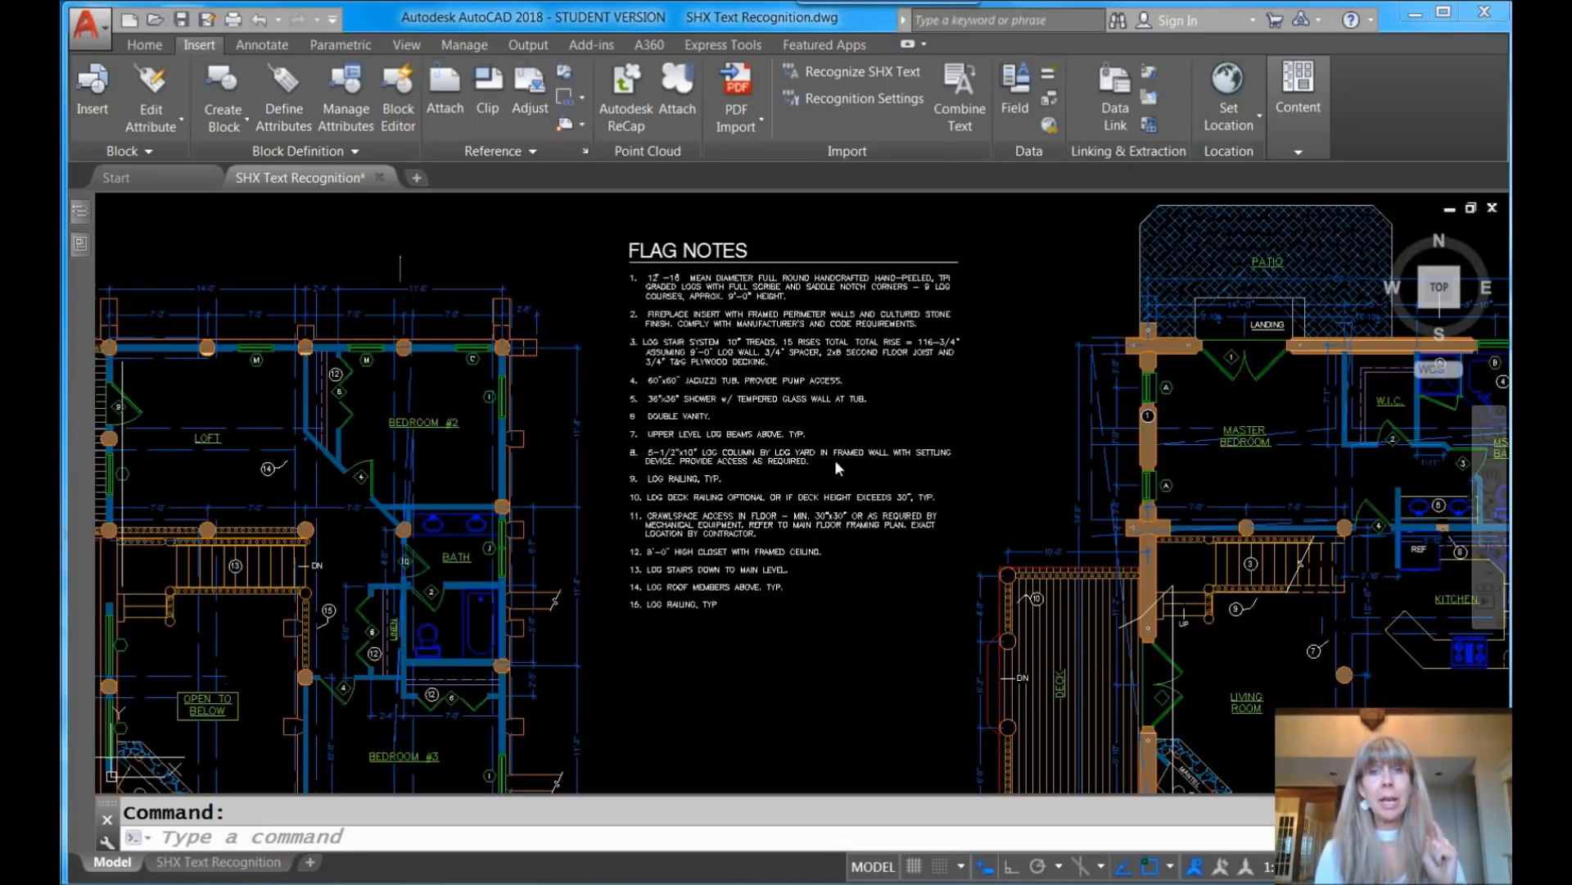
pyautogui.moveTo(787, 445)
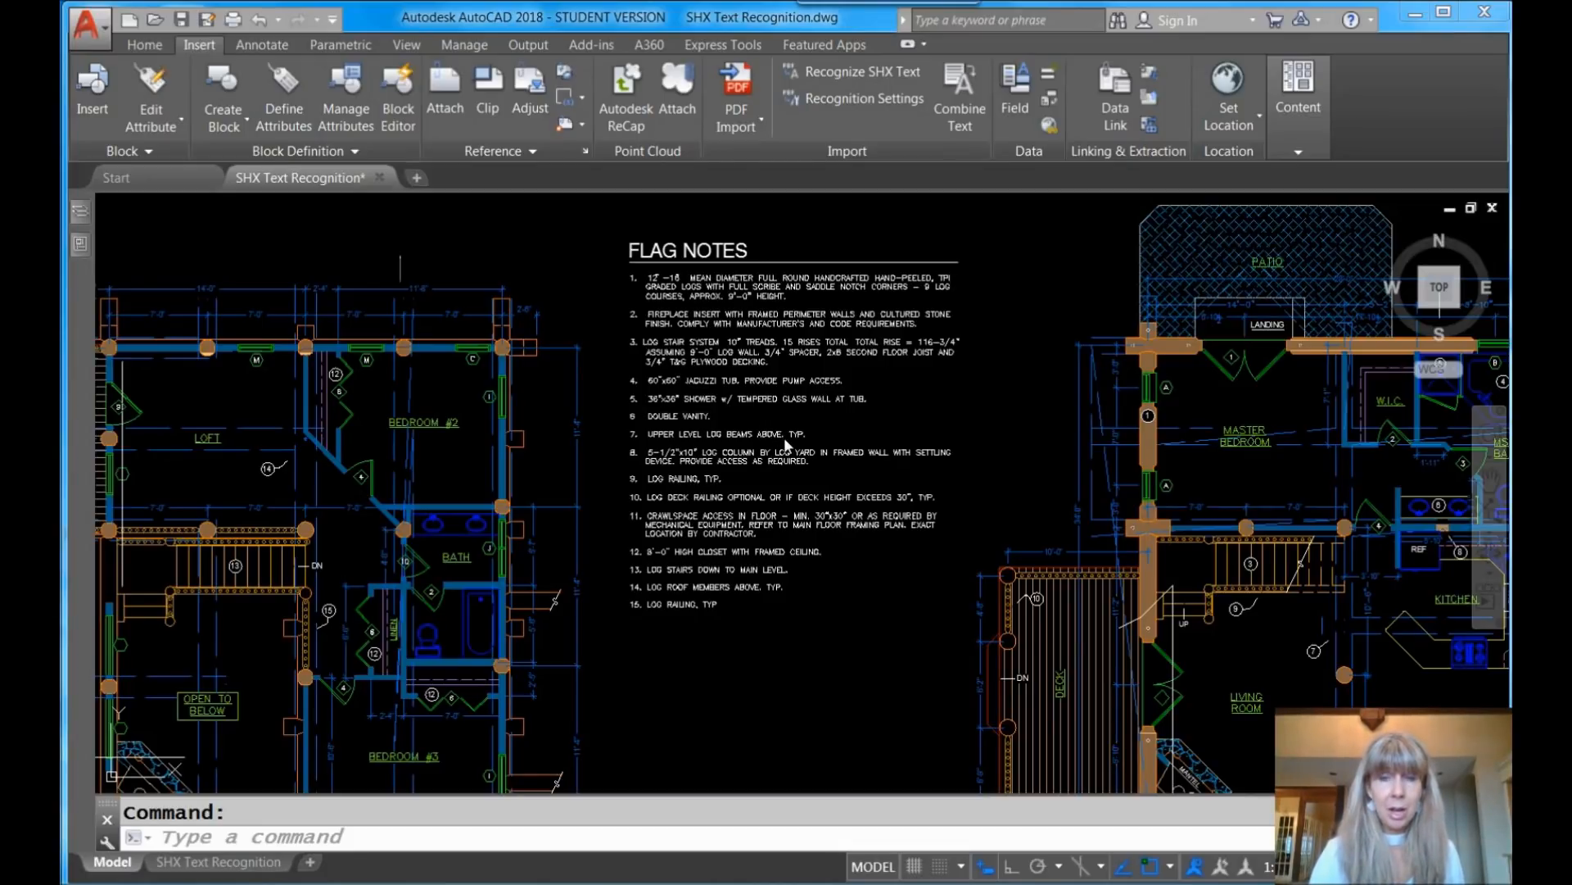
# - Zoom in on the Flag Notes area until the individual note lines are readable
pyautogui.scroll(3)
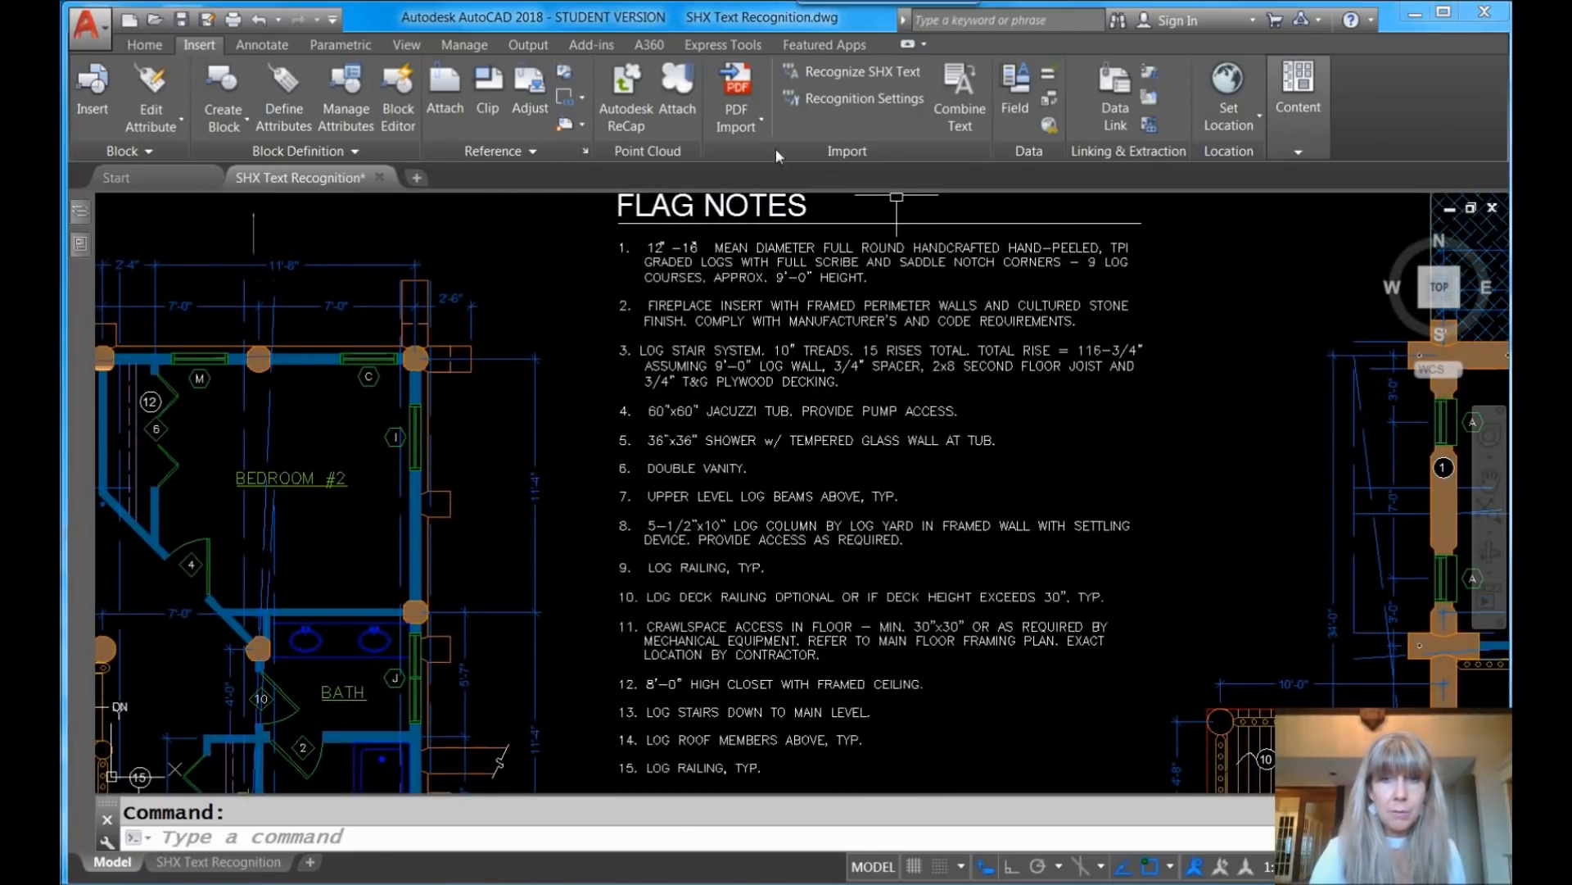
pyautogui.moveTo(953, 566)
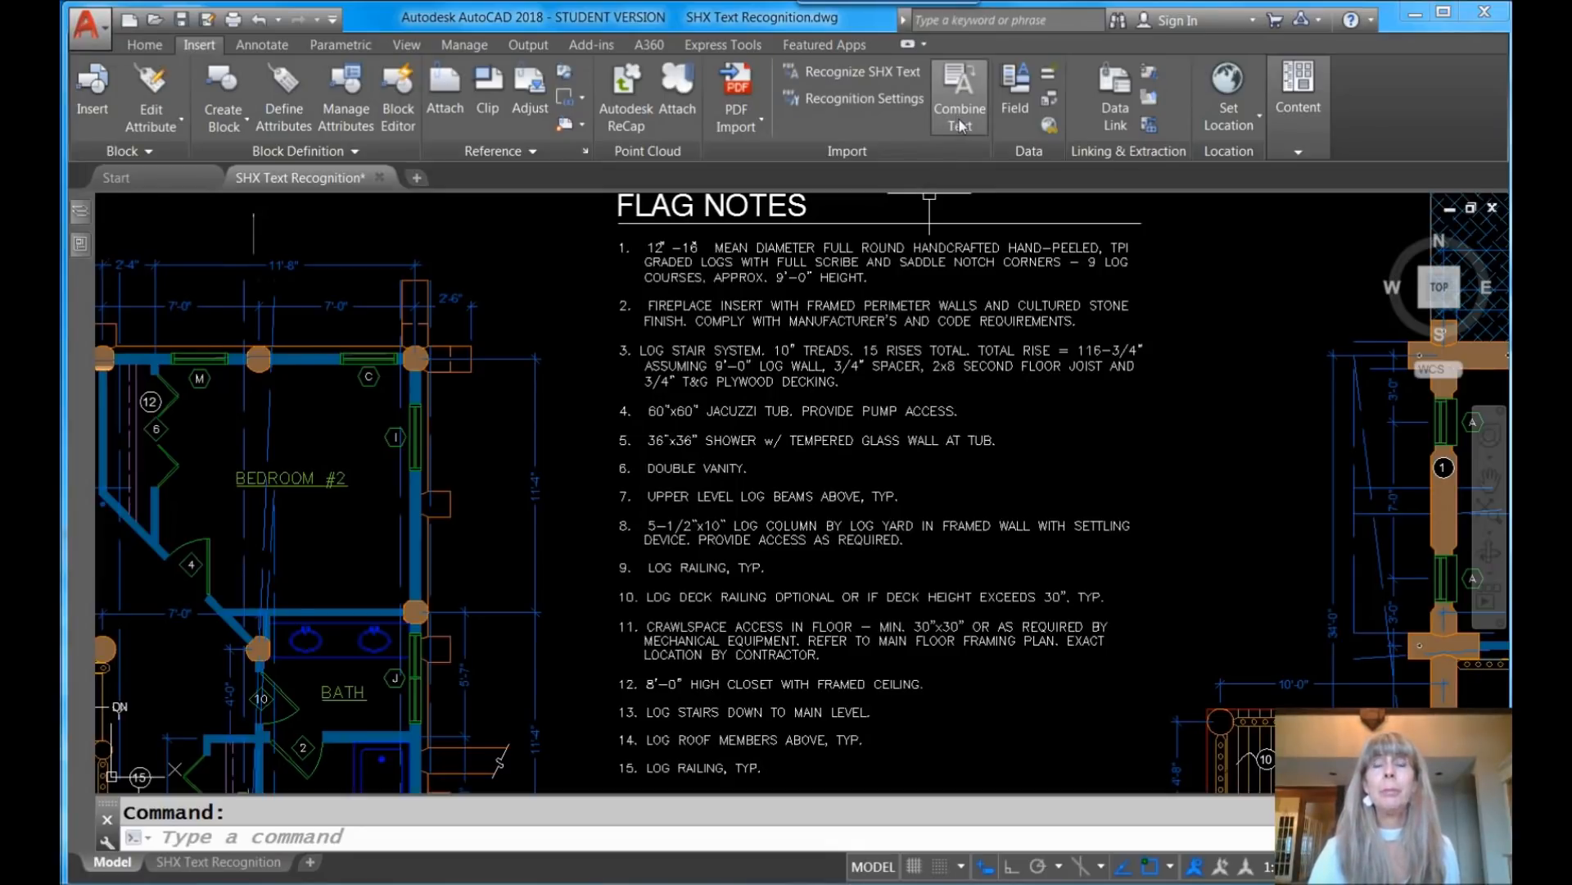
pyautogui.moveTo(958, 95)
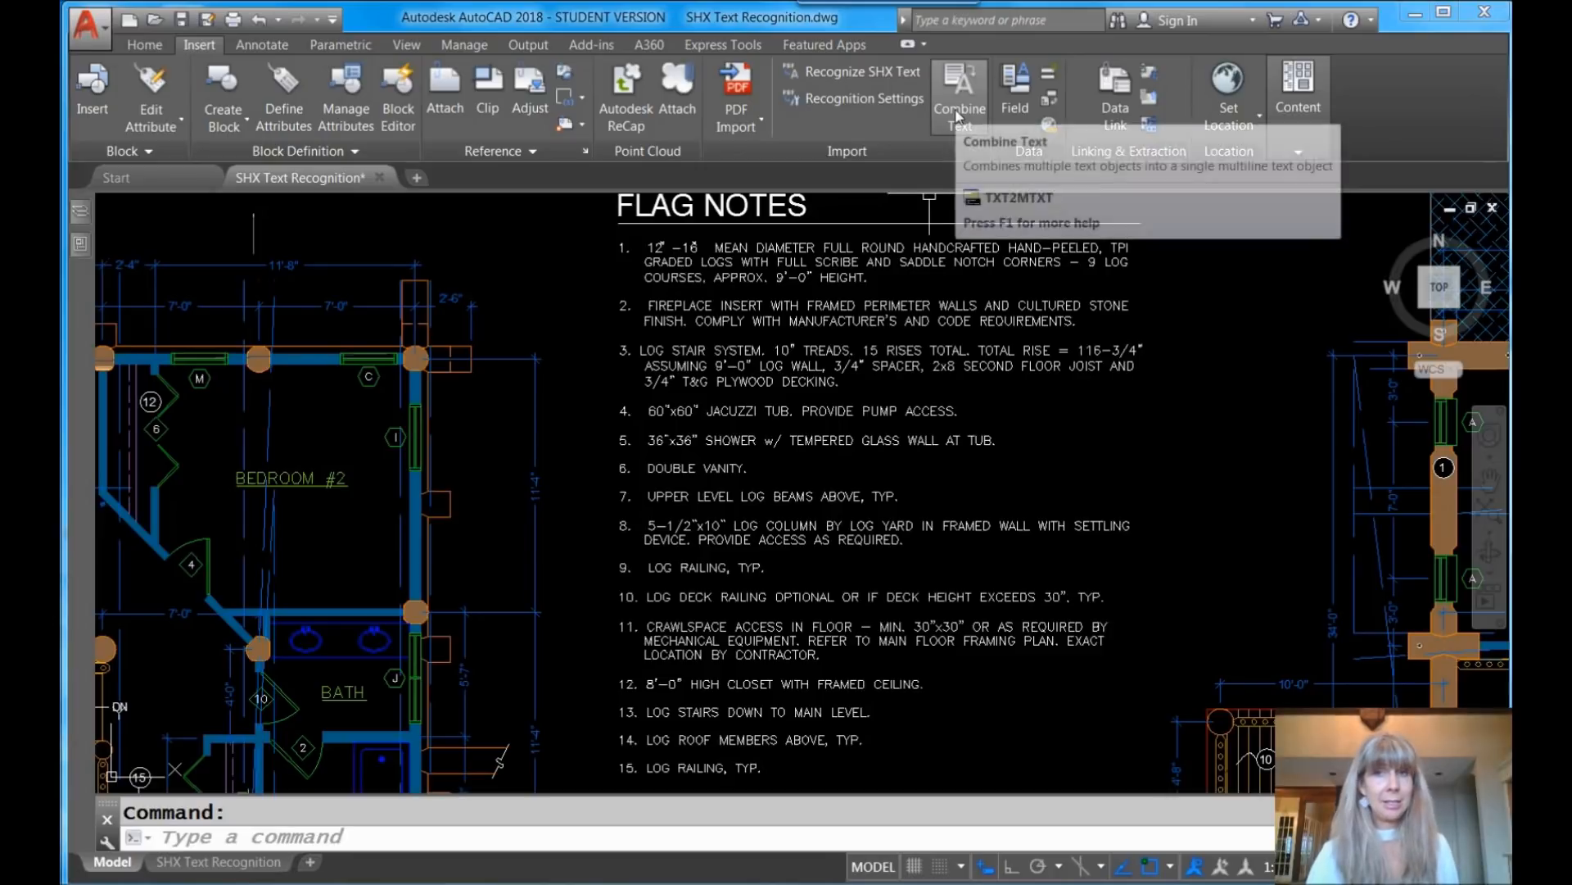
pyautogui.moveTo(958, 95)
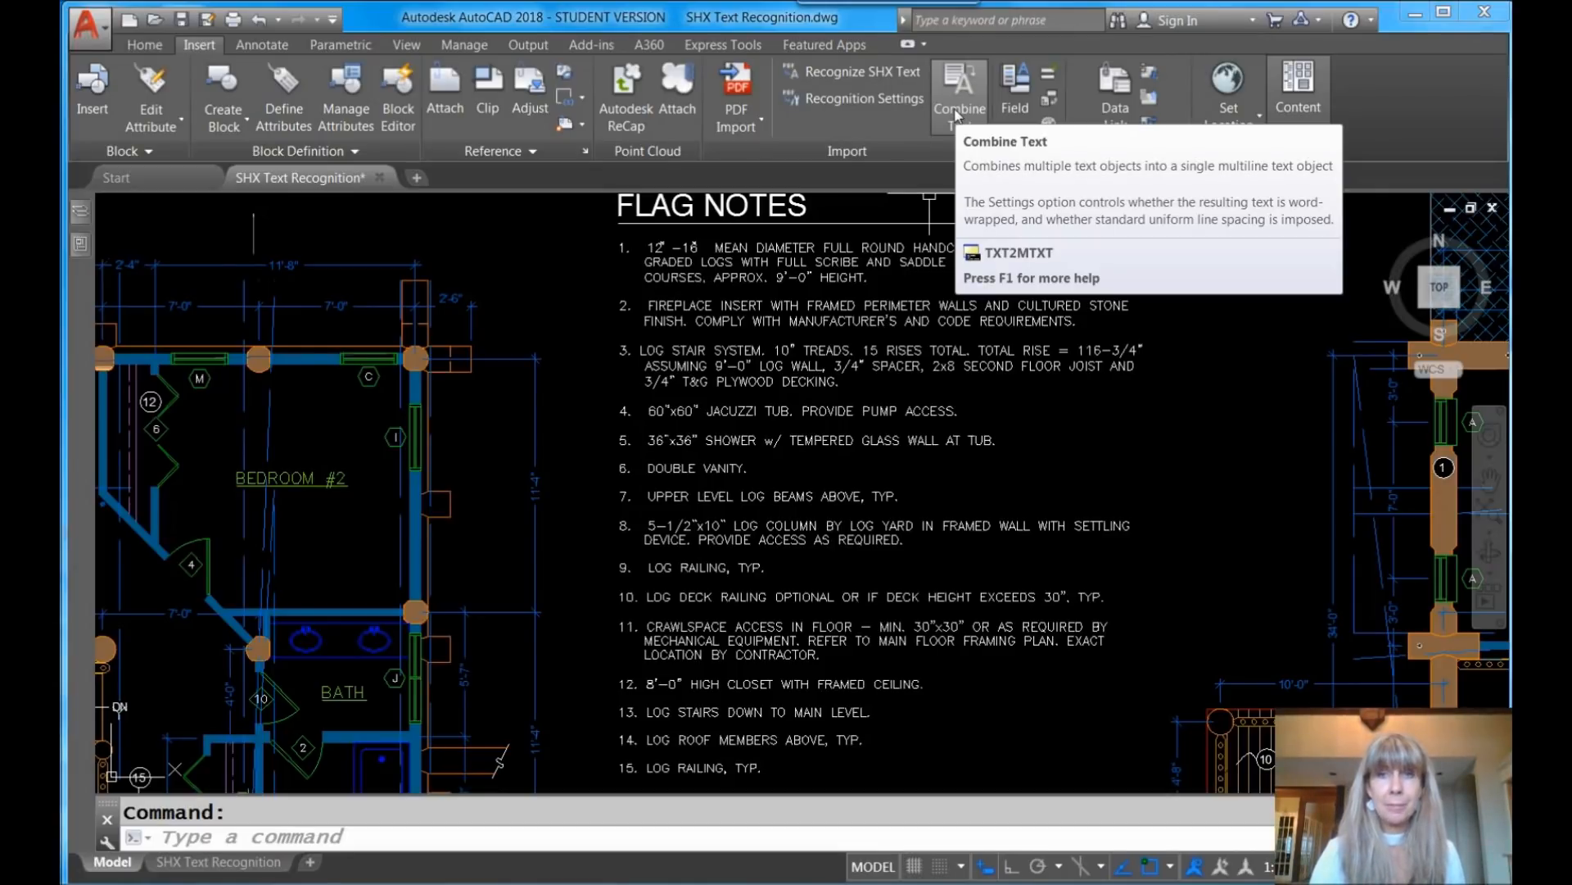
# - Start Combine Text and window-select every Flag Notes text line
pyautogui.click(956, 95)
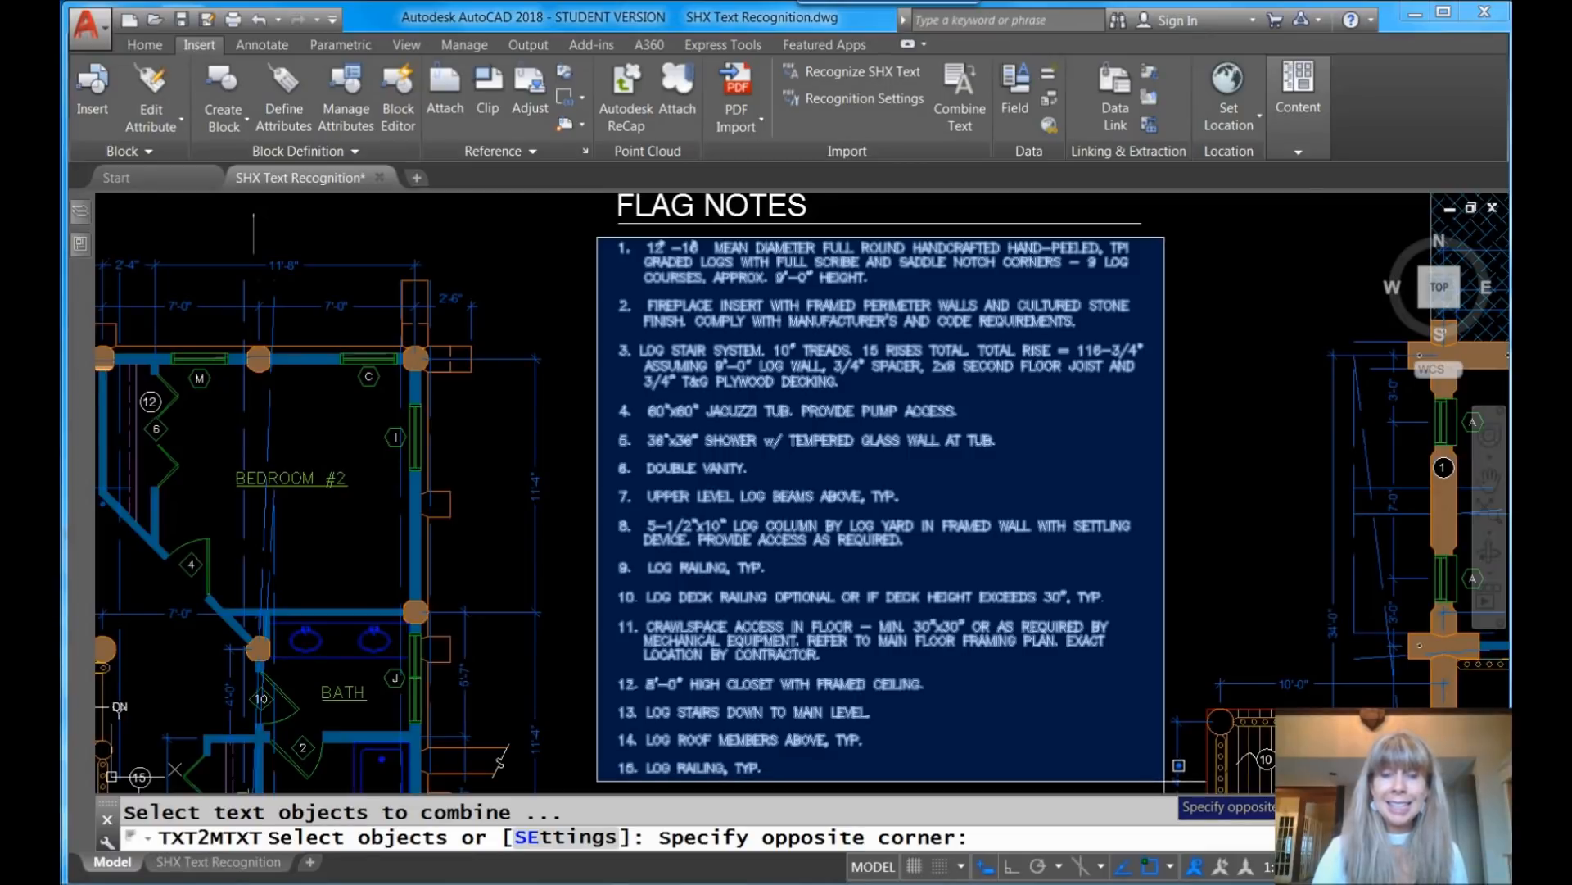
pyautogui.click(1153, 772)
pyautogui.write('se')
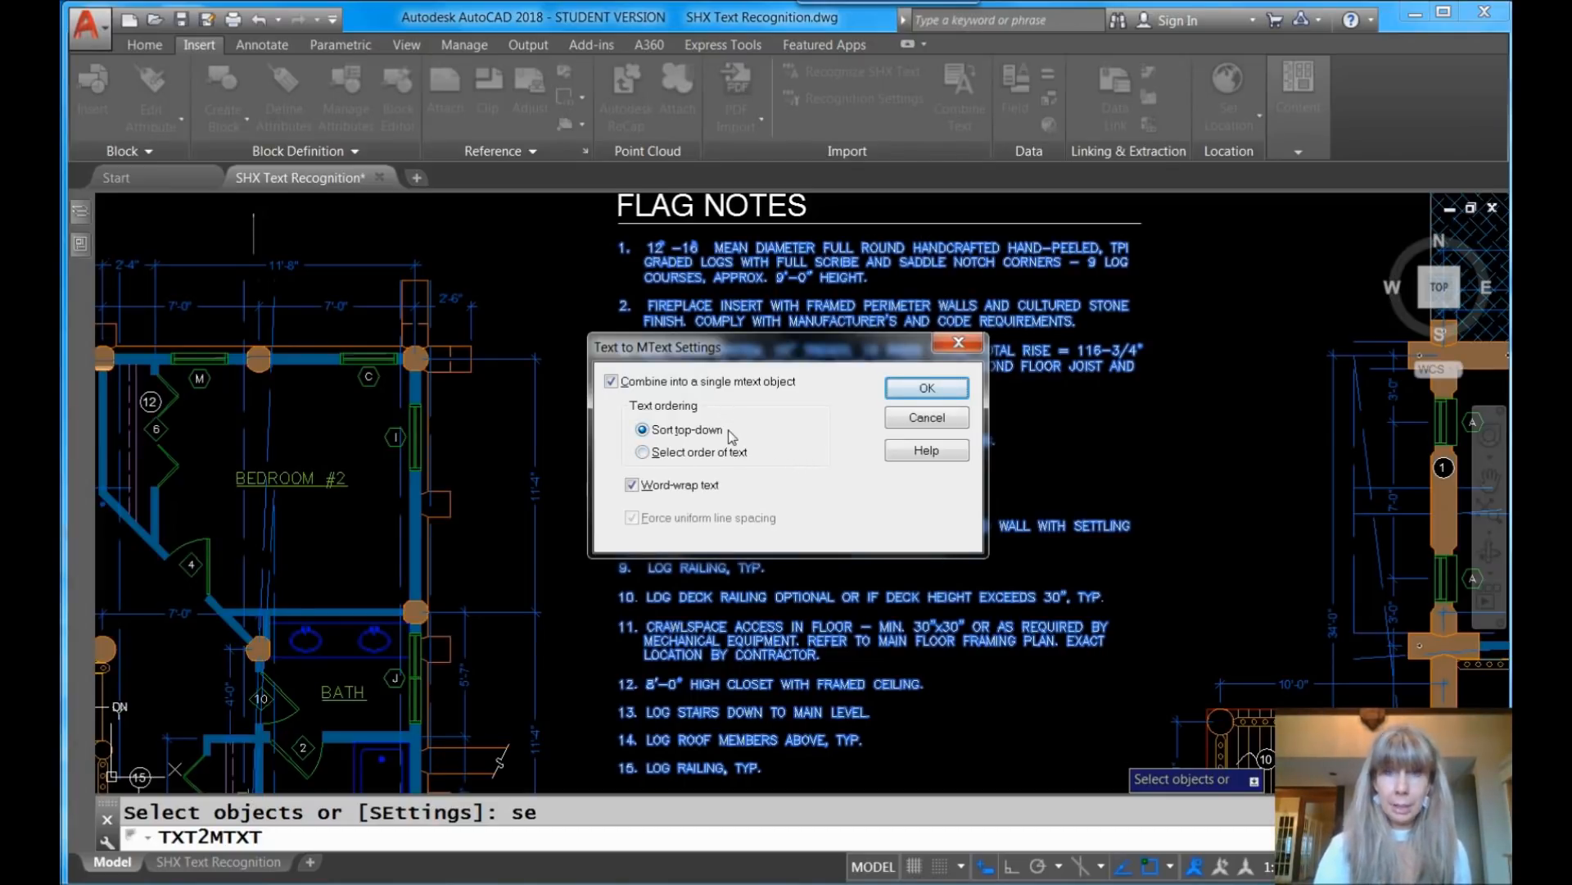
pyautogui.moveTo(747, 476)
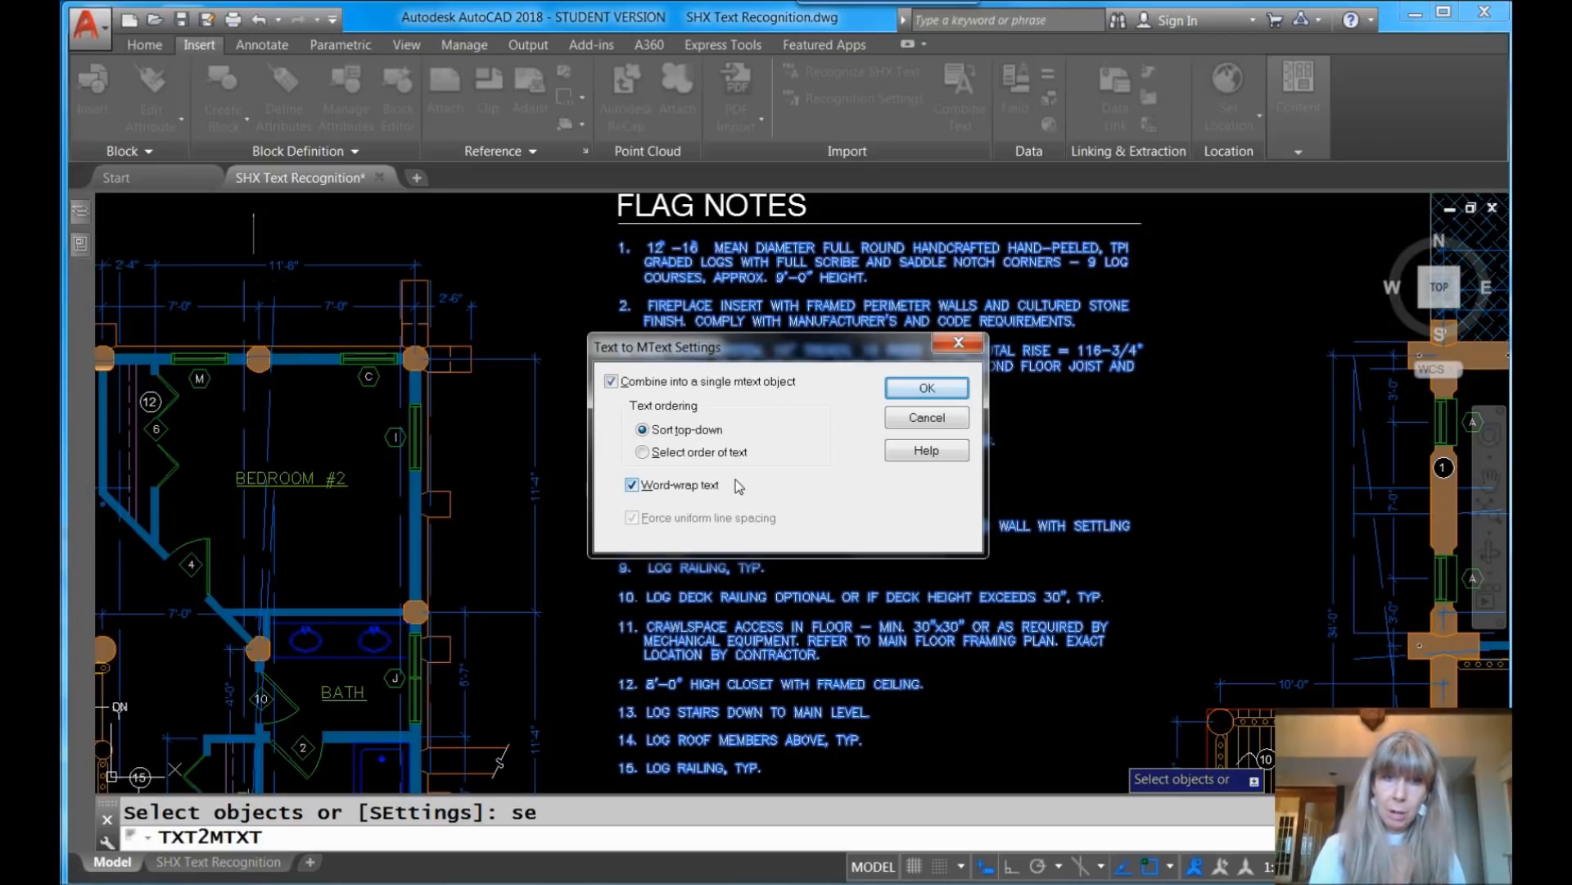
pyautogui.moveTo(714, 493)
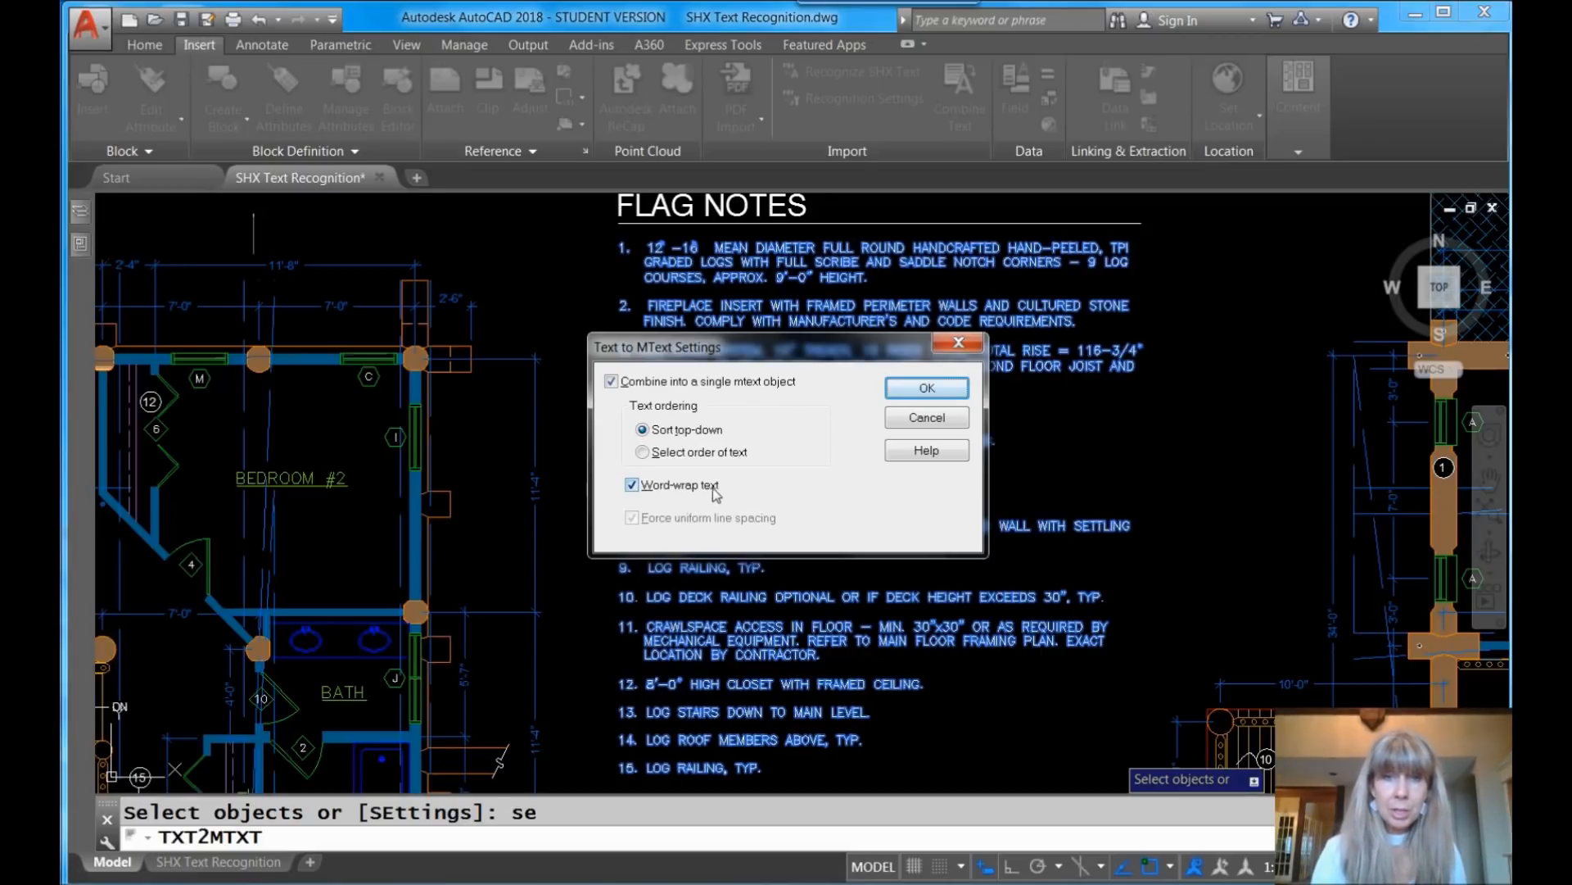
pyautogui.moveTo(724, 499)
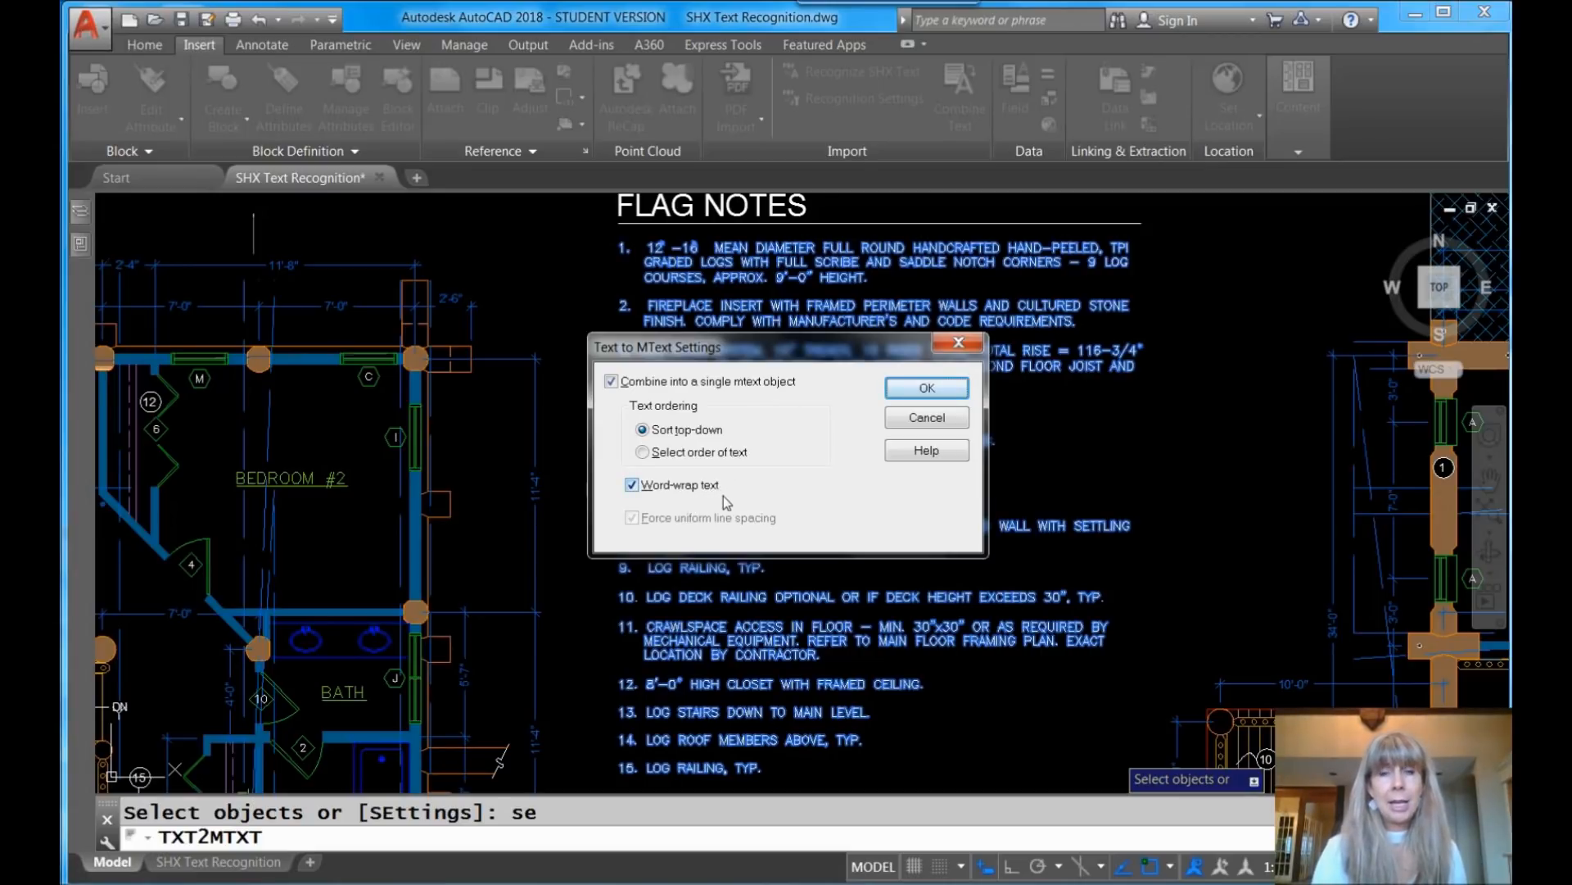
pyautogui.moveTo(734, 530)
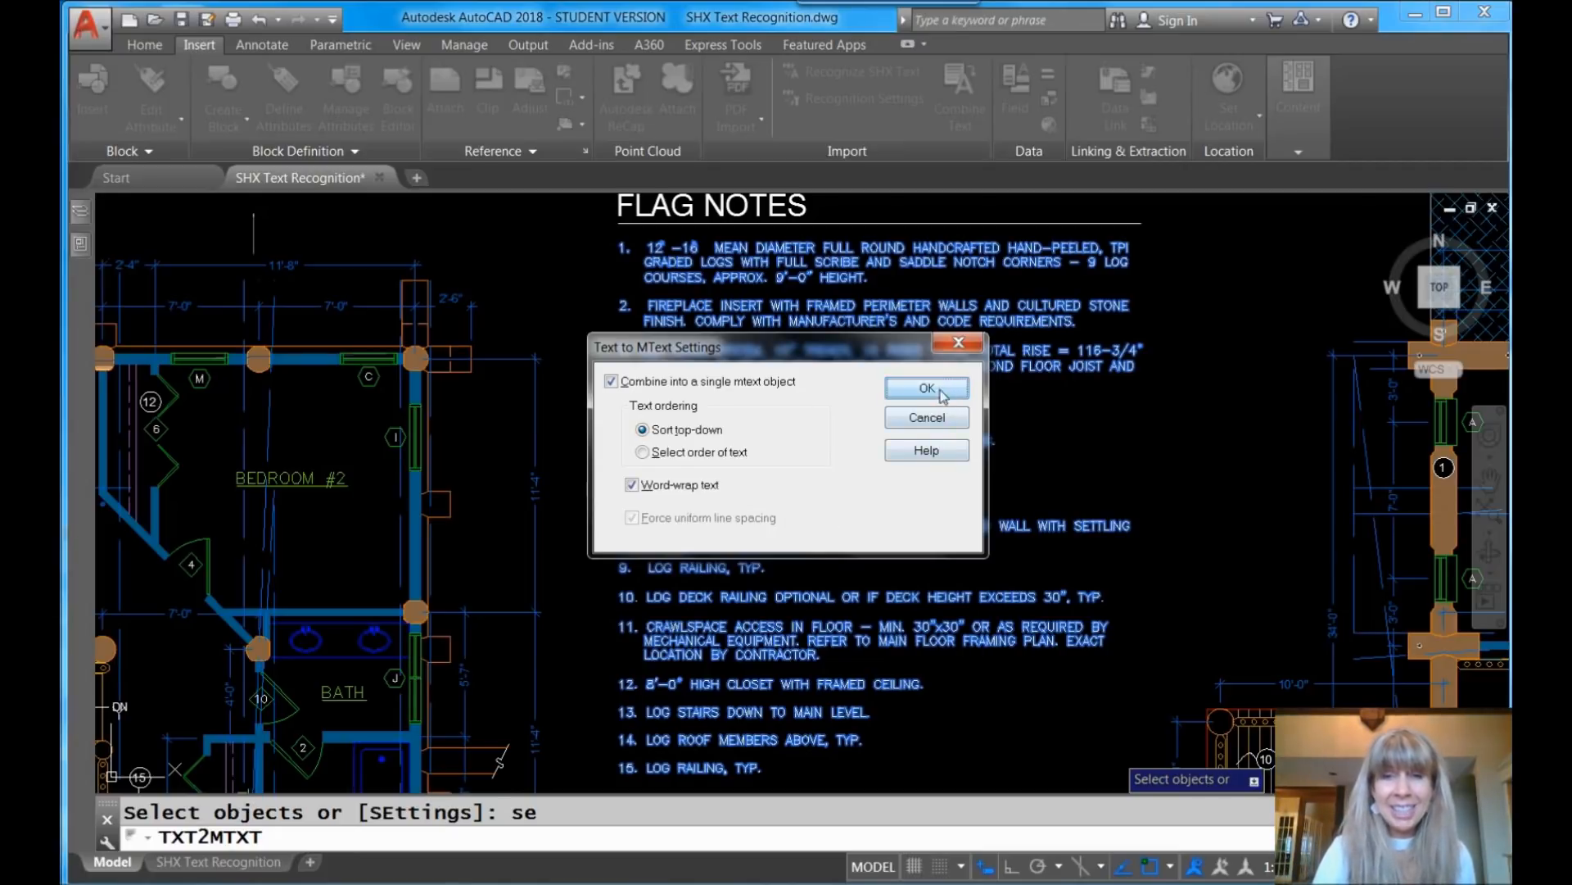
# - Apply single-MText, top-down, word-wrap settings, merging 23 text objects into one
pyautogui.click(925, 388)
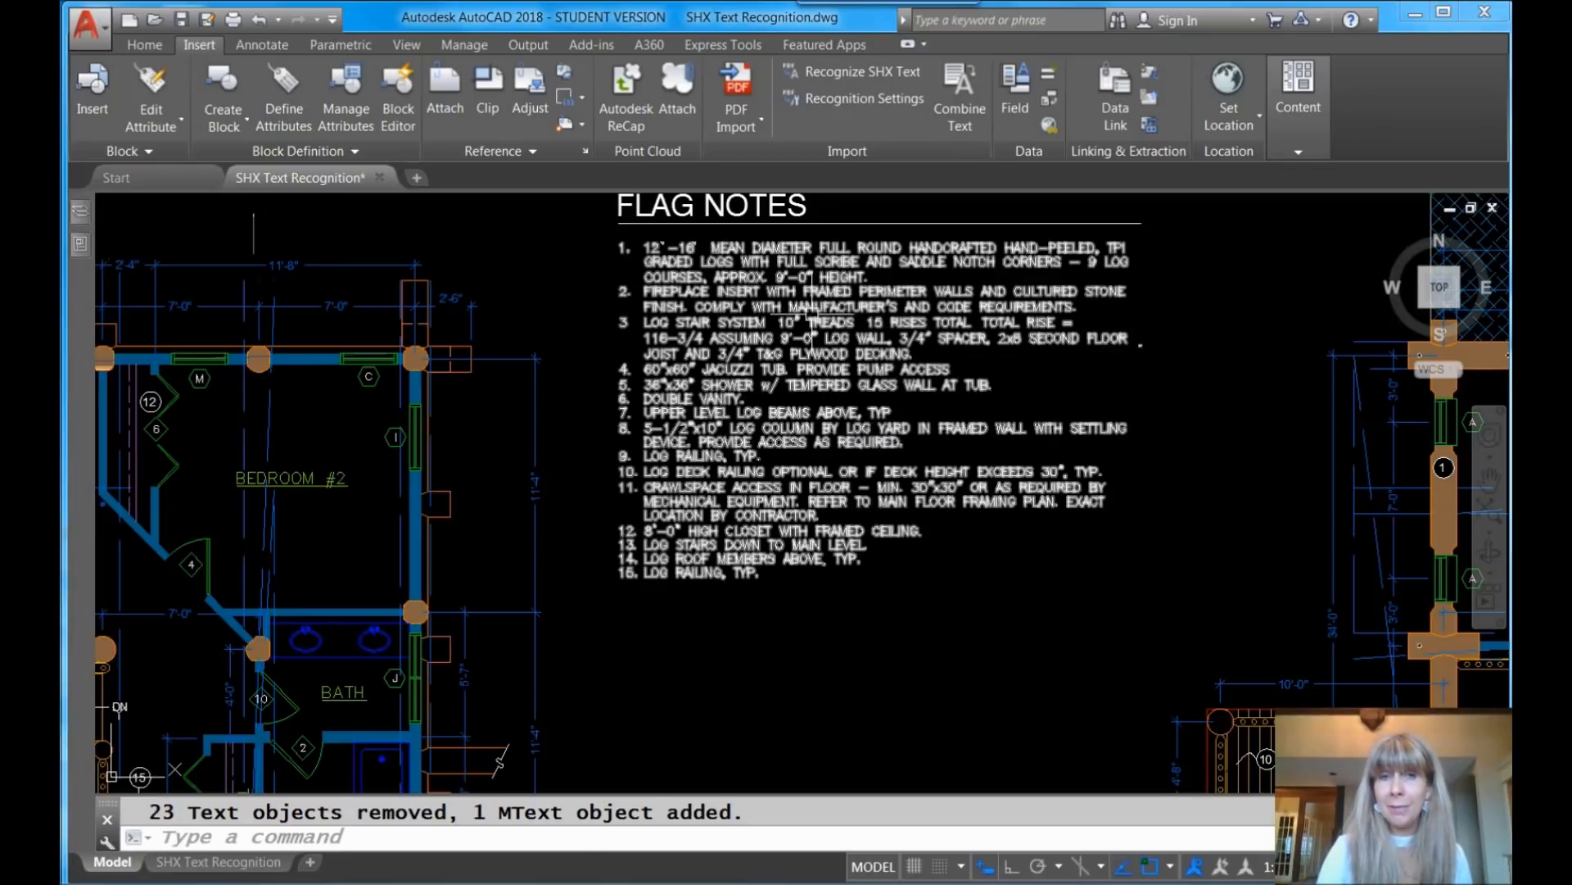
# - Select the combined Flag Notes MText and bring it into the in-place text editor
pyautogui.click(873, 411)
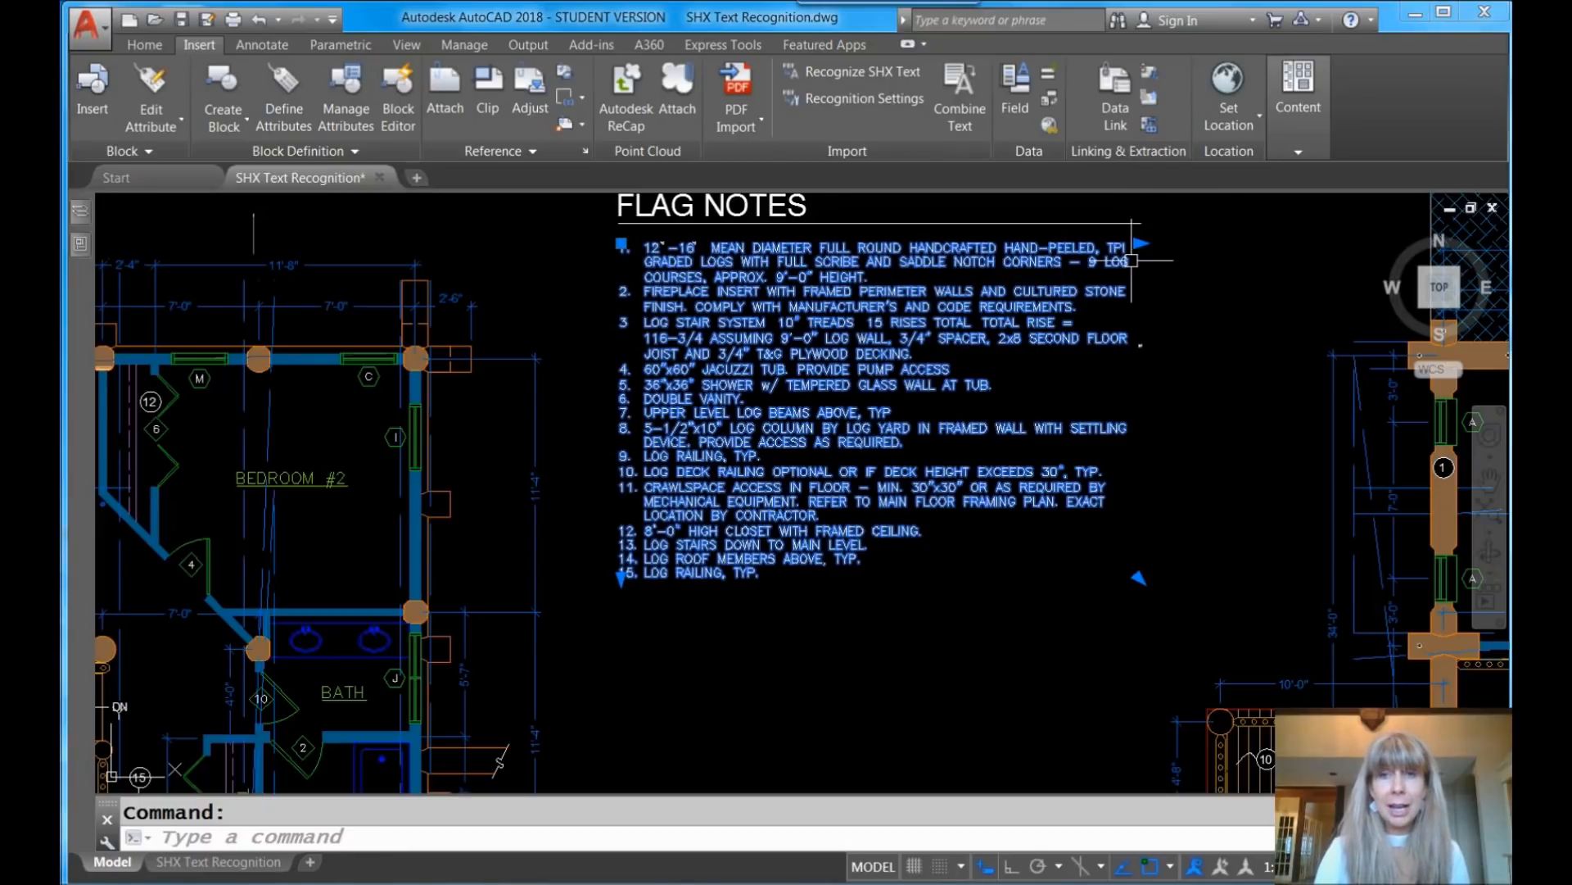
pyautogui.moveTo(1043, 316)
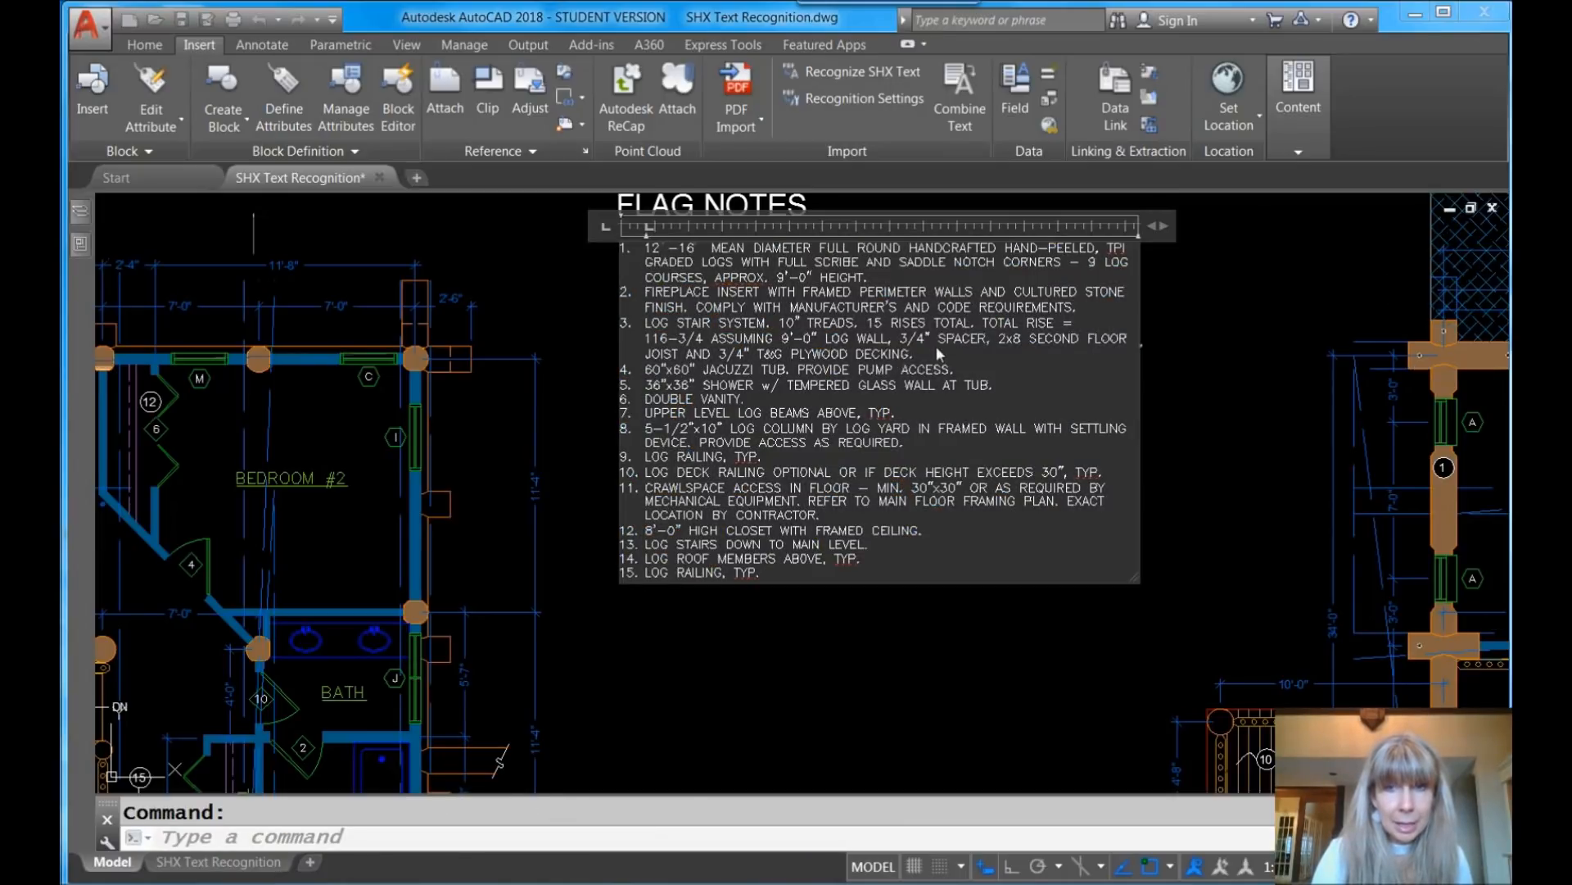
pyautogui.doubleClick(891, 354)
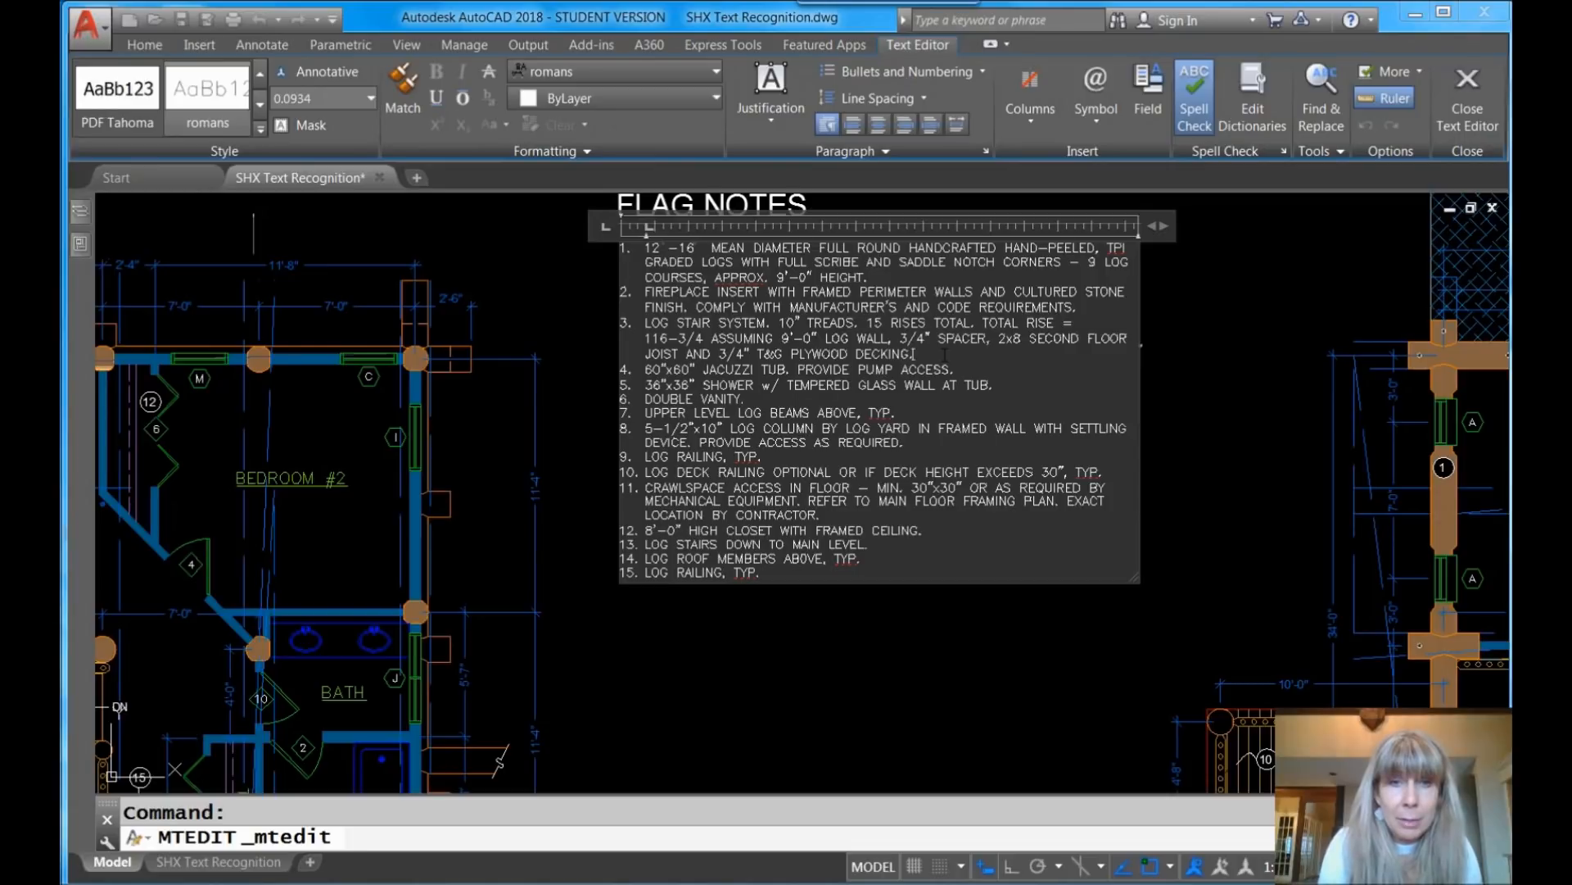